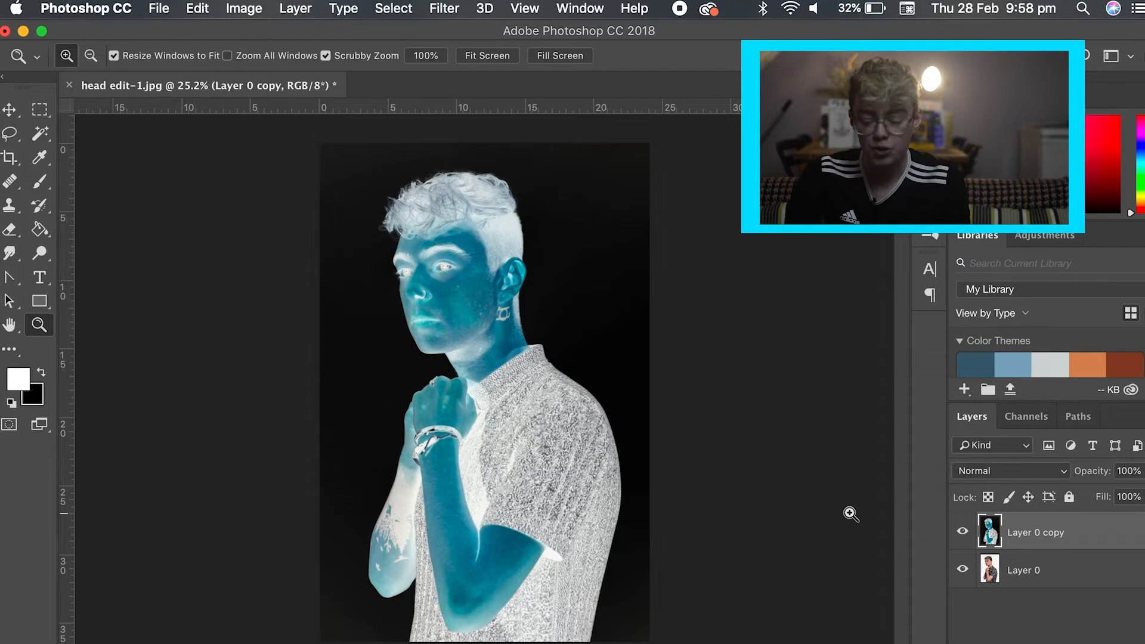
Set Layer 0 copy's blend mode to Vivid Light.
{"action": "left_click", "coordinate": [1010, 471]}
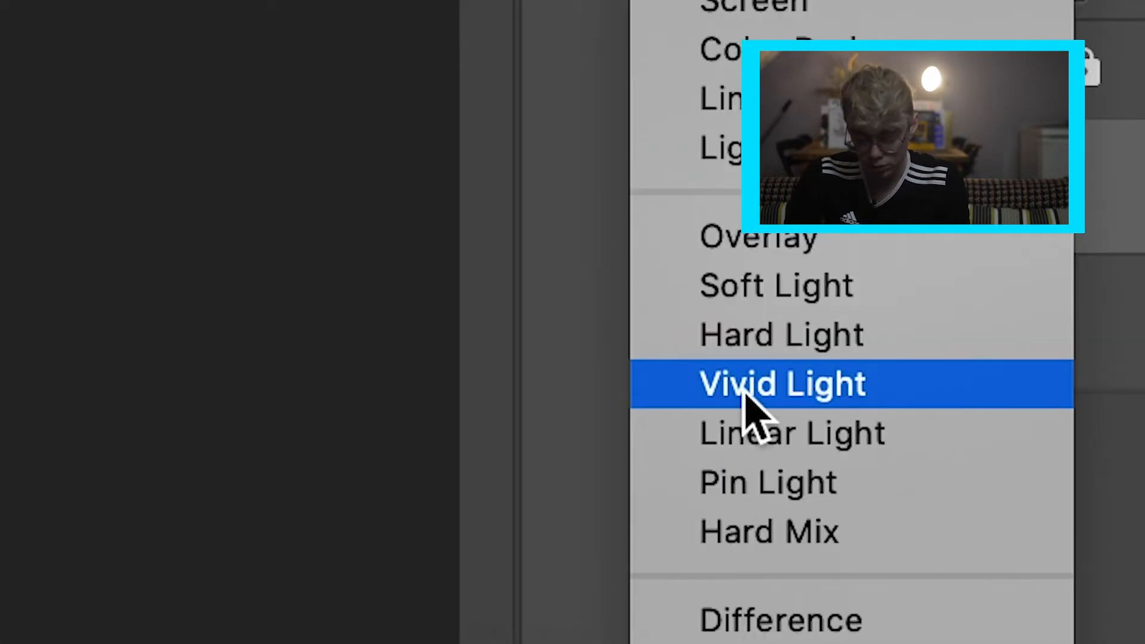
{"action": "left_click", "coordinate": [781, 384]}
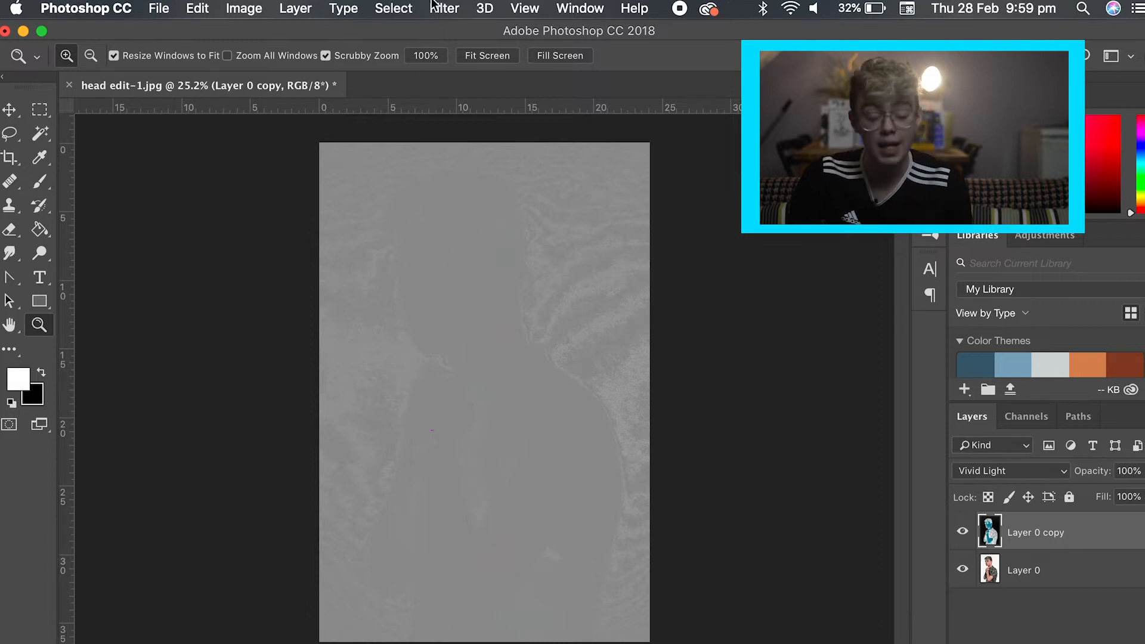
Apply High Pass at 13.4 pixels radius to the inverted copy layer.
{"action": "left_click", "coordinate": [444, 9]}
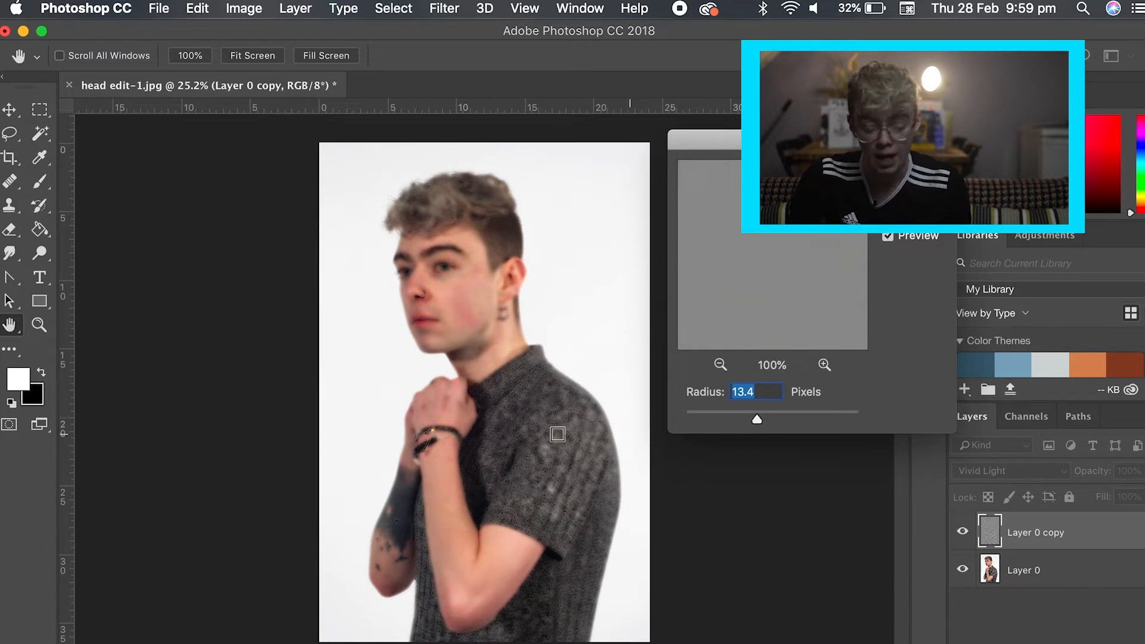
{"action": "mouse_move", "coordinate": [675, 468]}
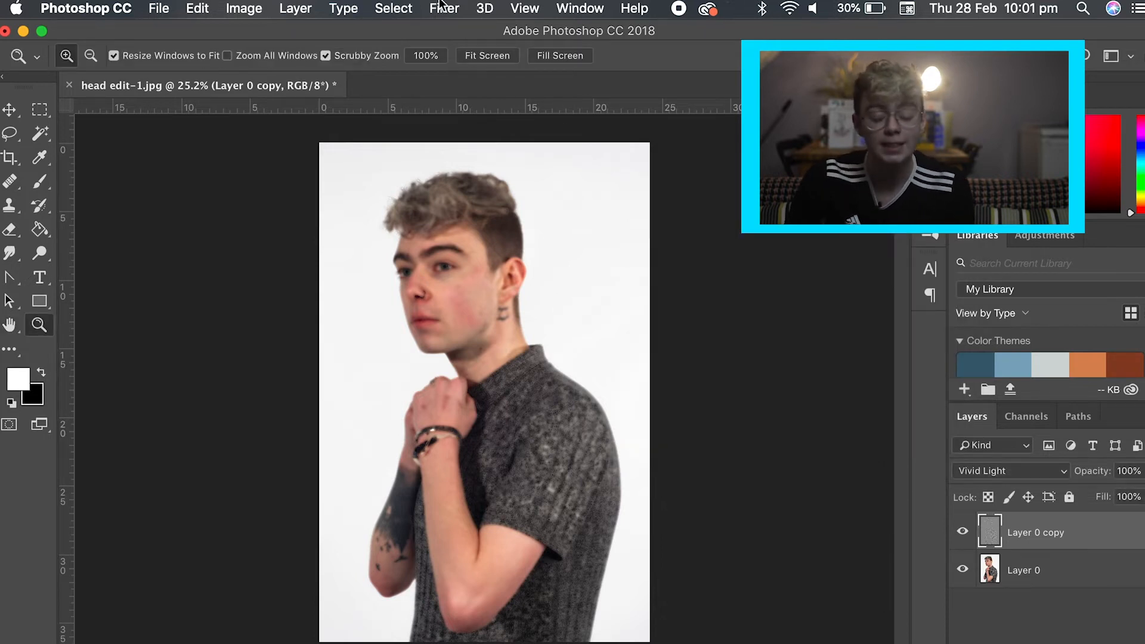
Apply a Gaussian Blur to the high-pass copy layer.
{"action": "left_click", "coordinate": [443, 8]}
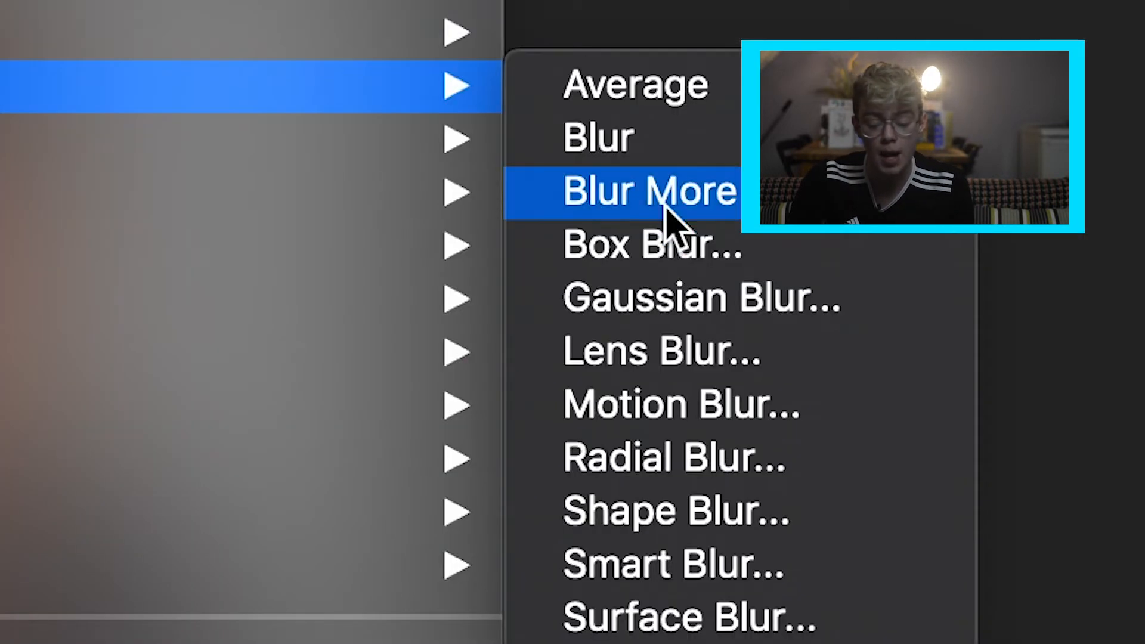
{"action": "left_click", "coordinate": [701, 298]}
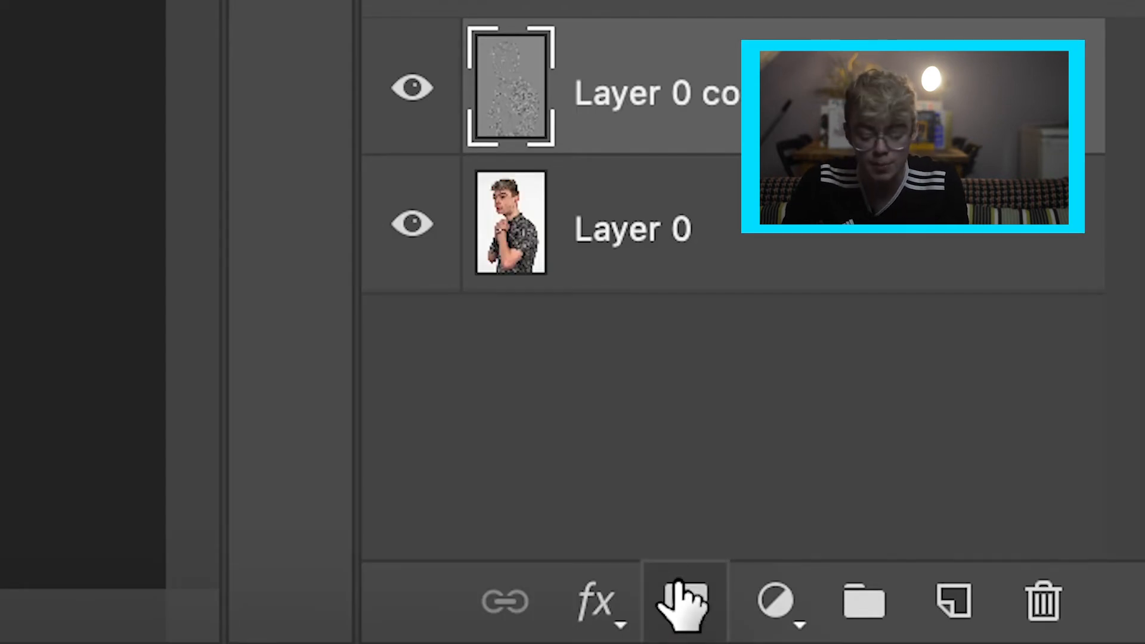
Add a black layer mask to the copy layer and select the Brush tool.
{"action": "left_click", "coordinate": [684, 602]}
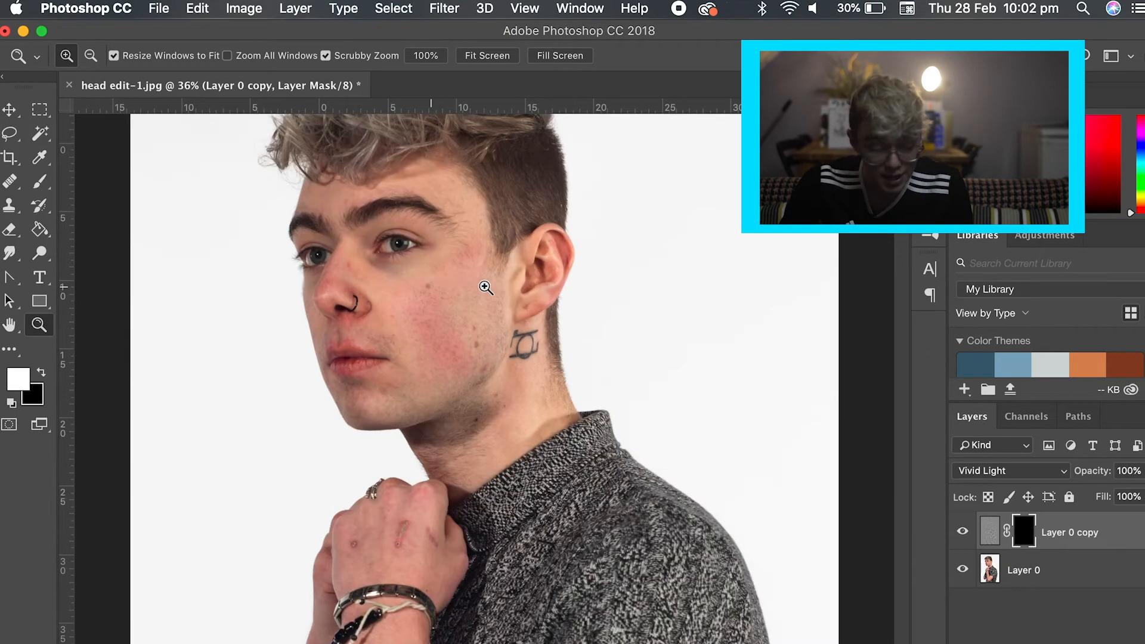
{"action": "left_click", "coordinate": [40, 181]}
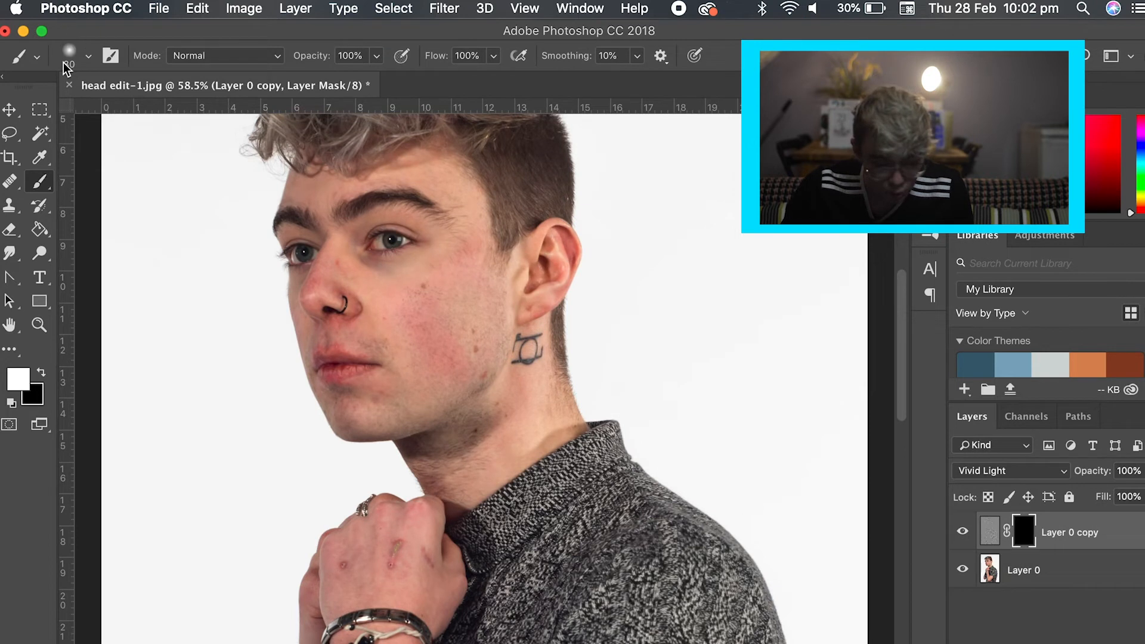
Set a soft round brush and paint white on the mask over cheek and nose.
{"action": "left_click", "coordinate": [89, 55]}
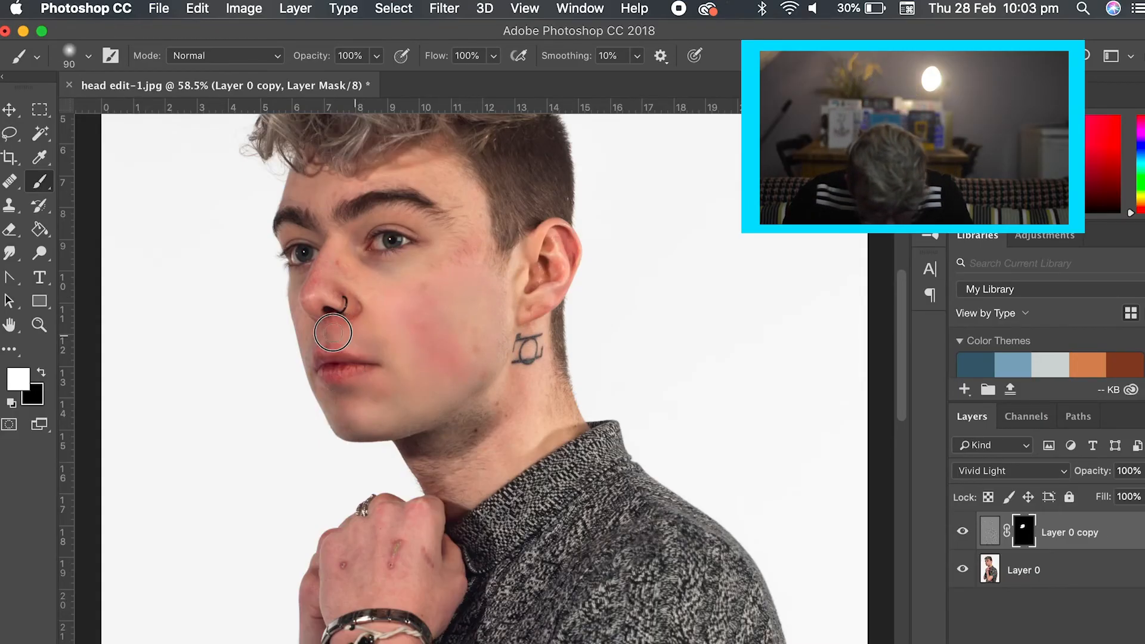
{"action": "left_click_drag", "start_coordinate": [333, 332], "coordinate": [375, 295]}
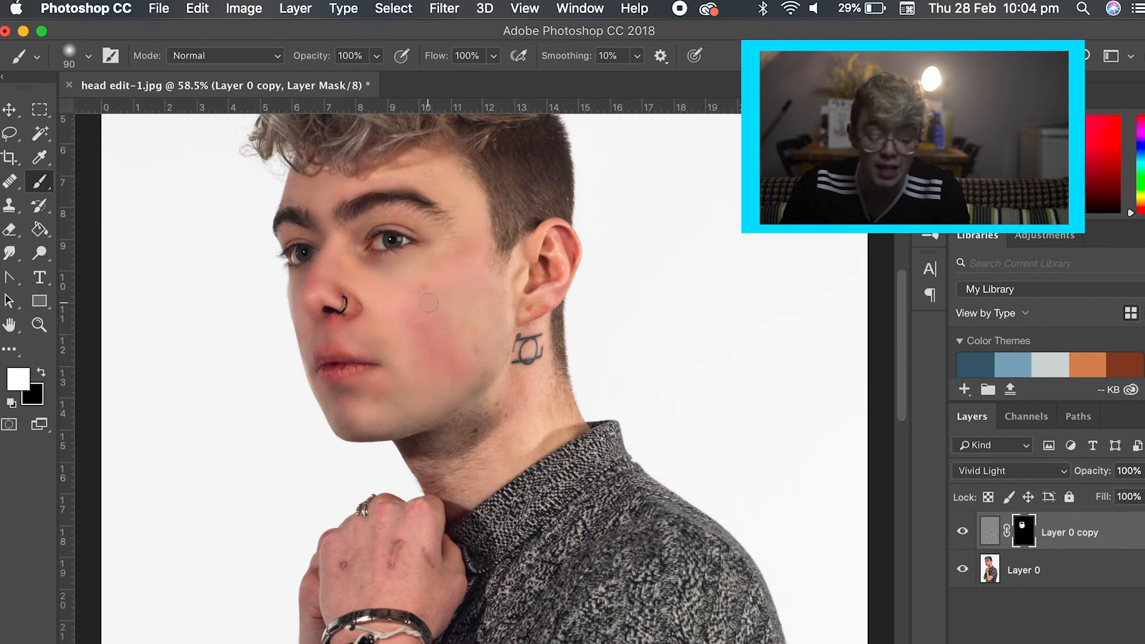
{"action": "mouse_move", "coordinate": [360, 283]}
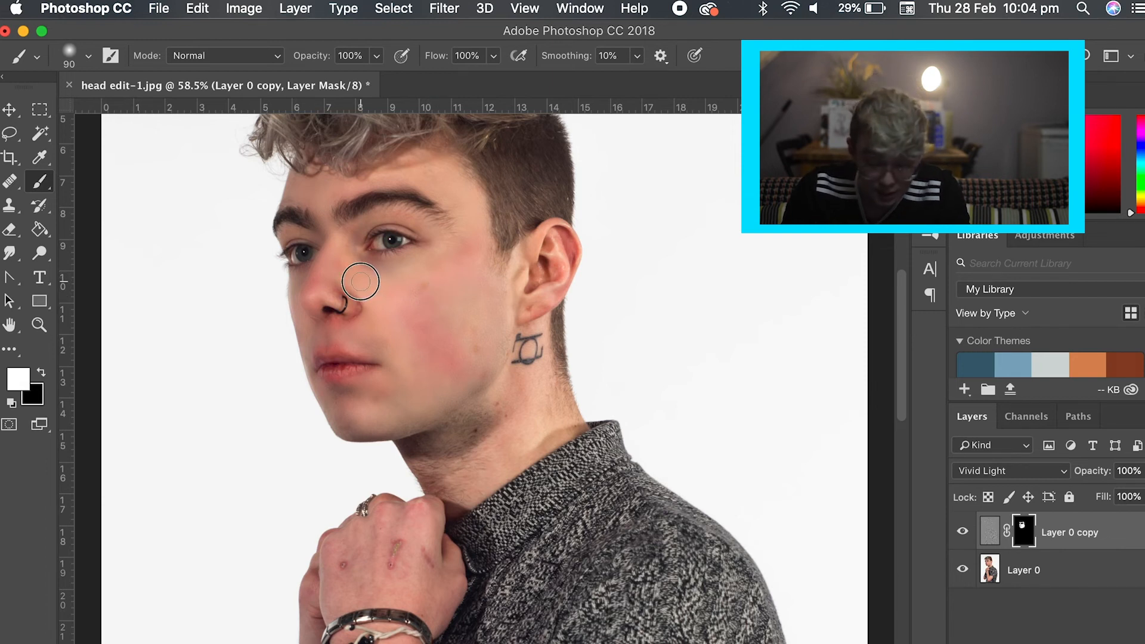
{"action": "mouse_move", "coordinate": [466, 355]}
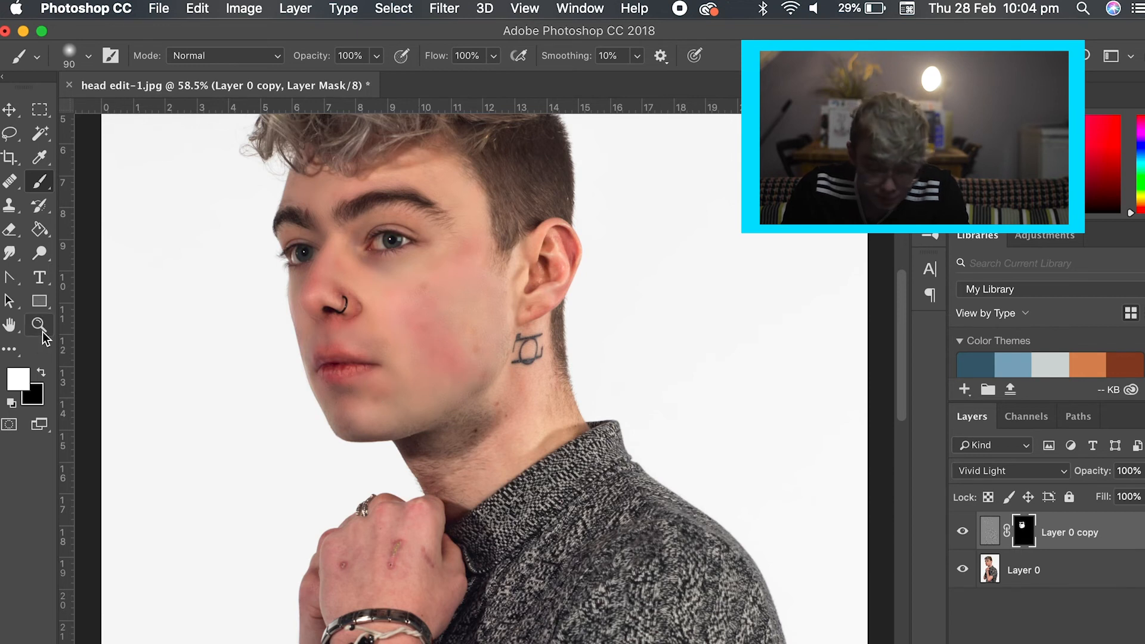
{"action": "left_click", "coordinate": [38, 325]}
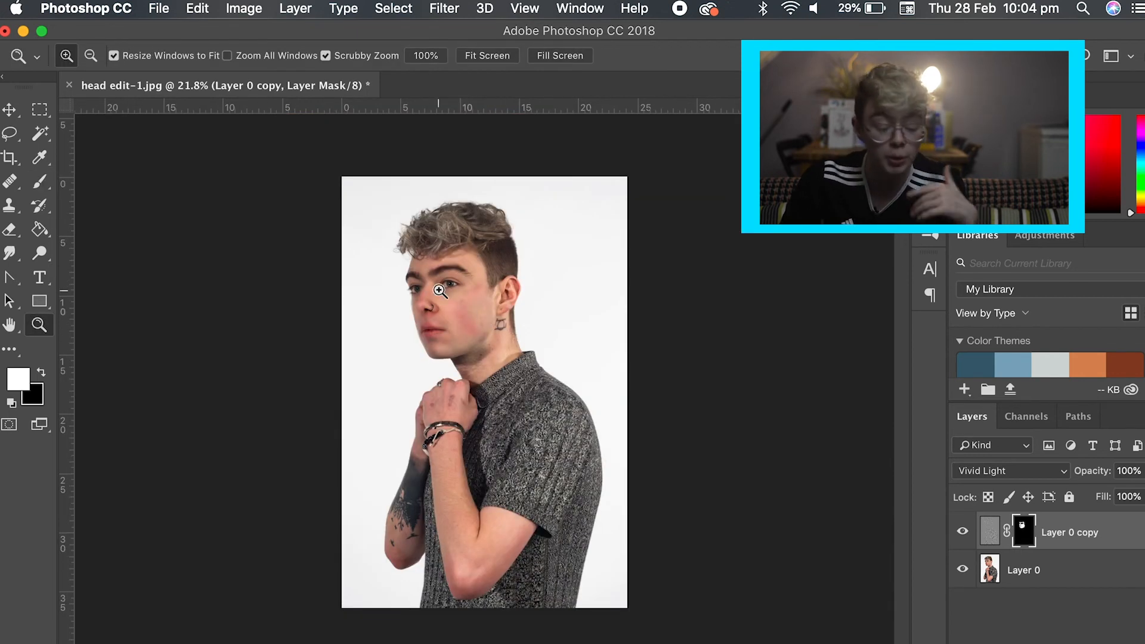